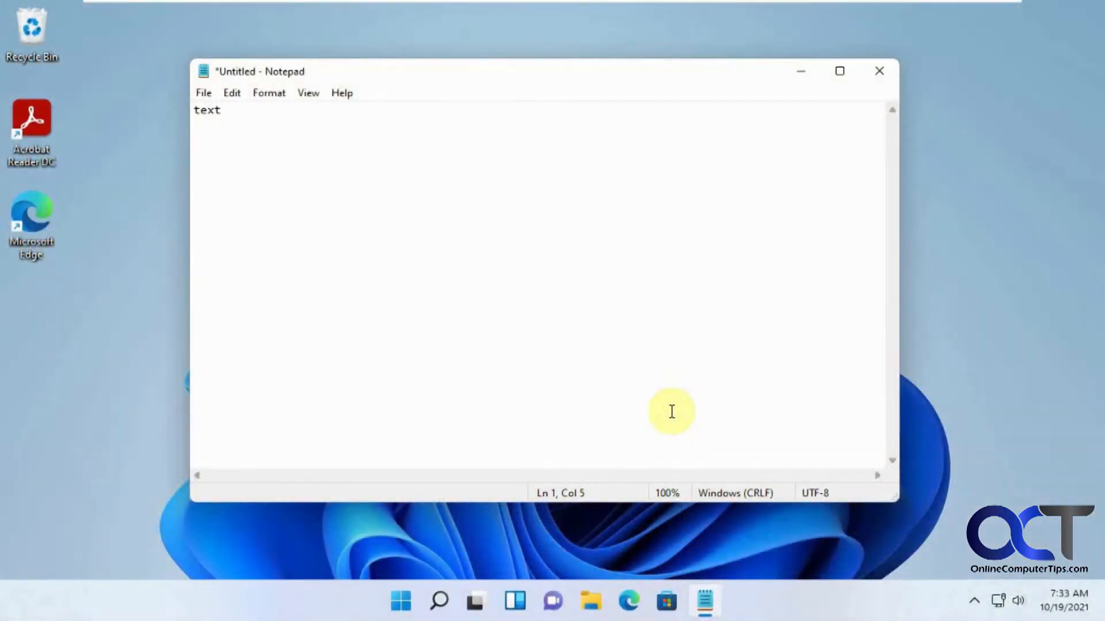
mouse_move(625, 388)
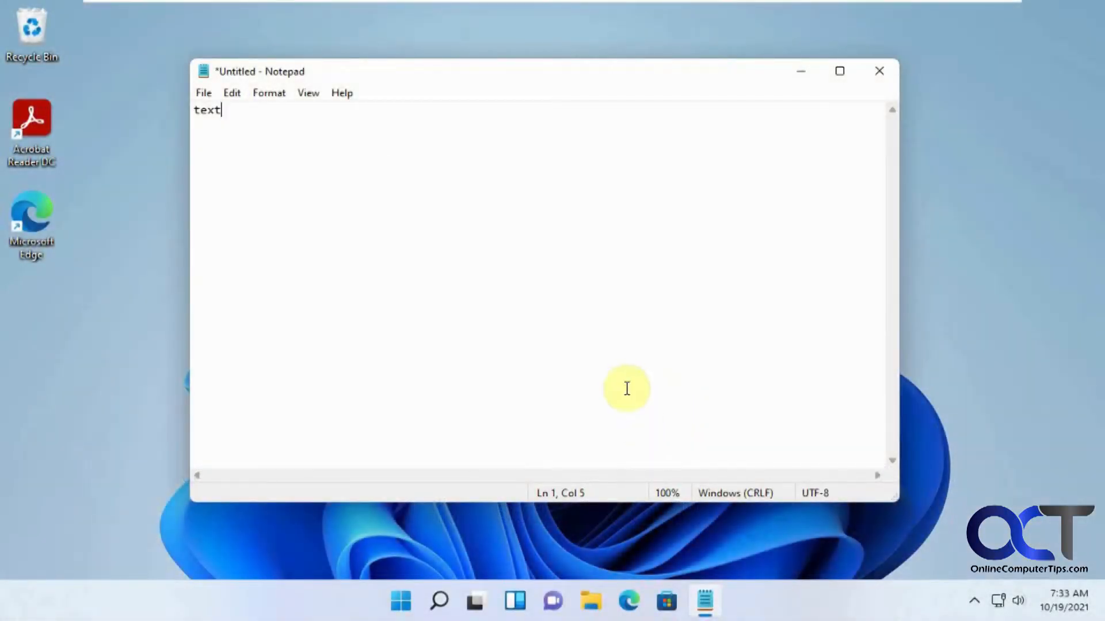
mouse_move(574, 371)
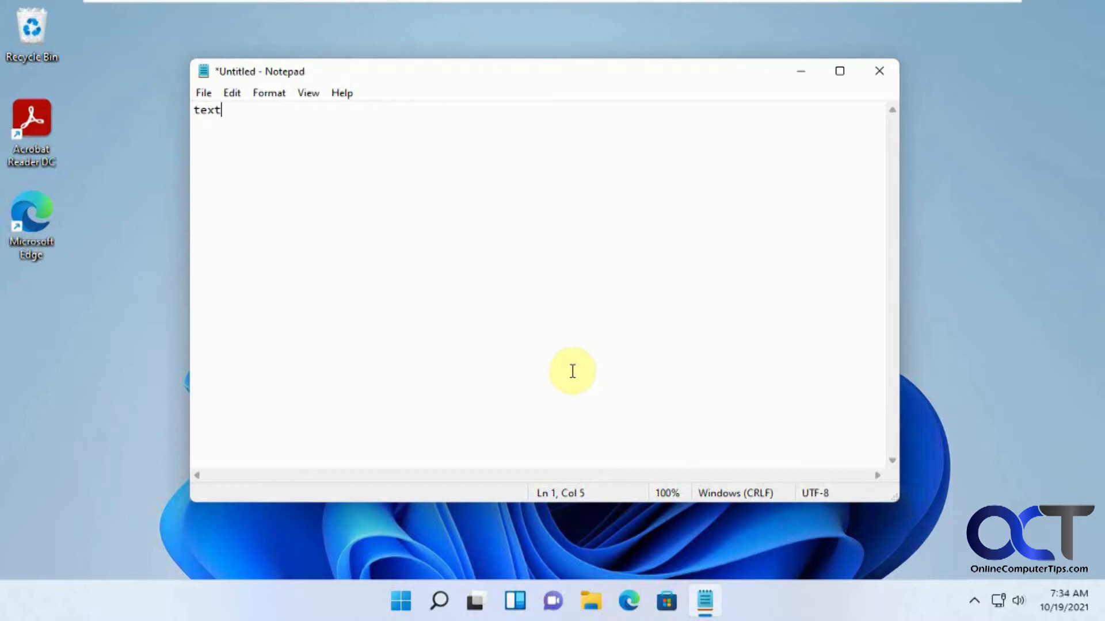
mouse_move(508, 254)
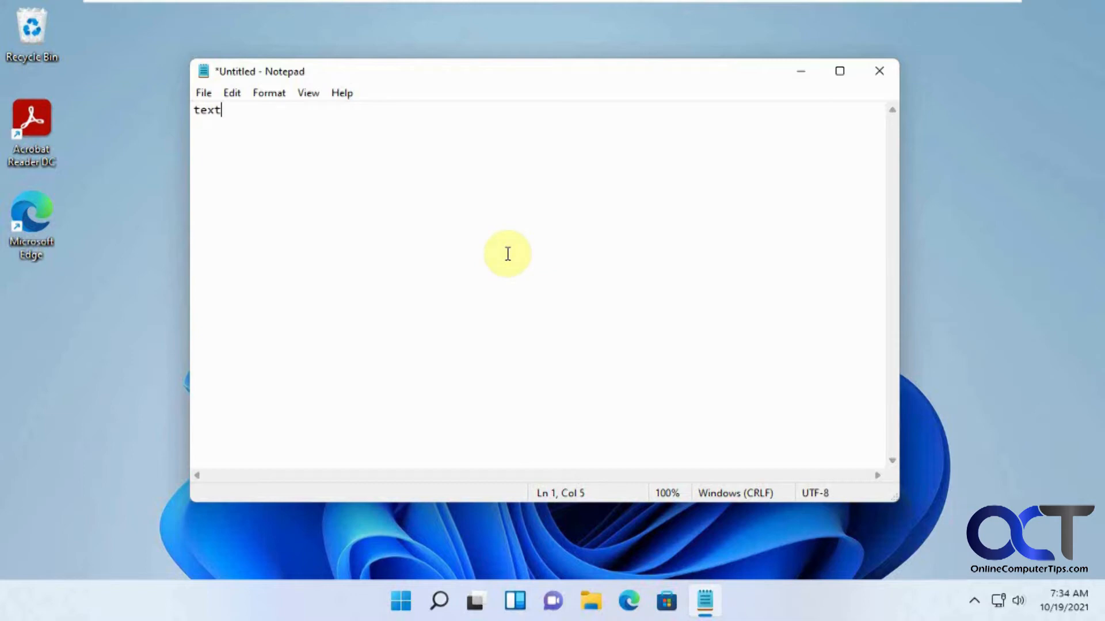
mouse_move(549, 273)
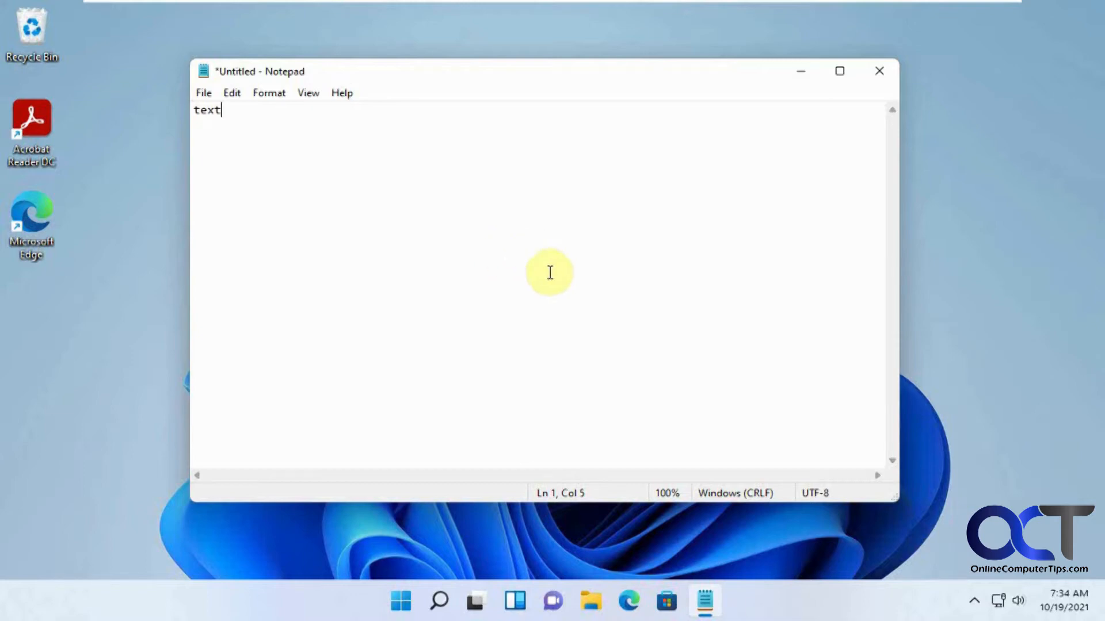
mouse_move(448, 91)
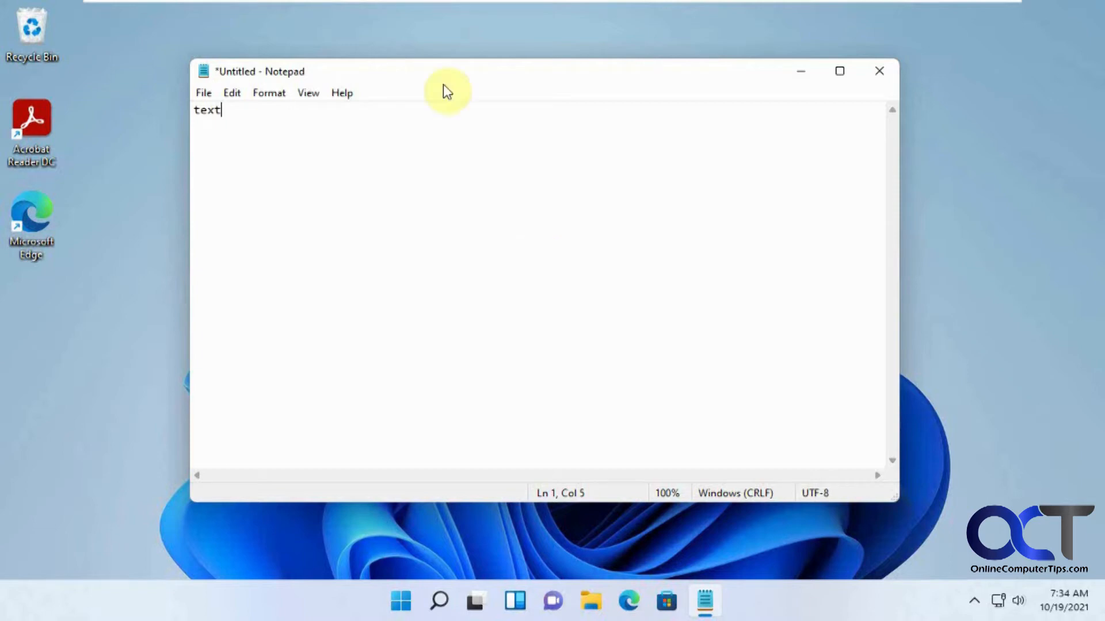
mouse_move(345, 131)
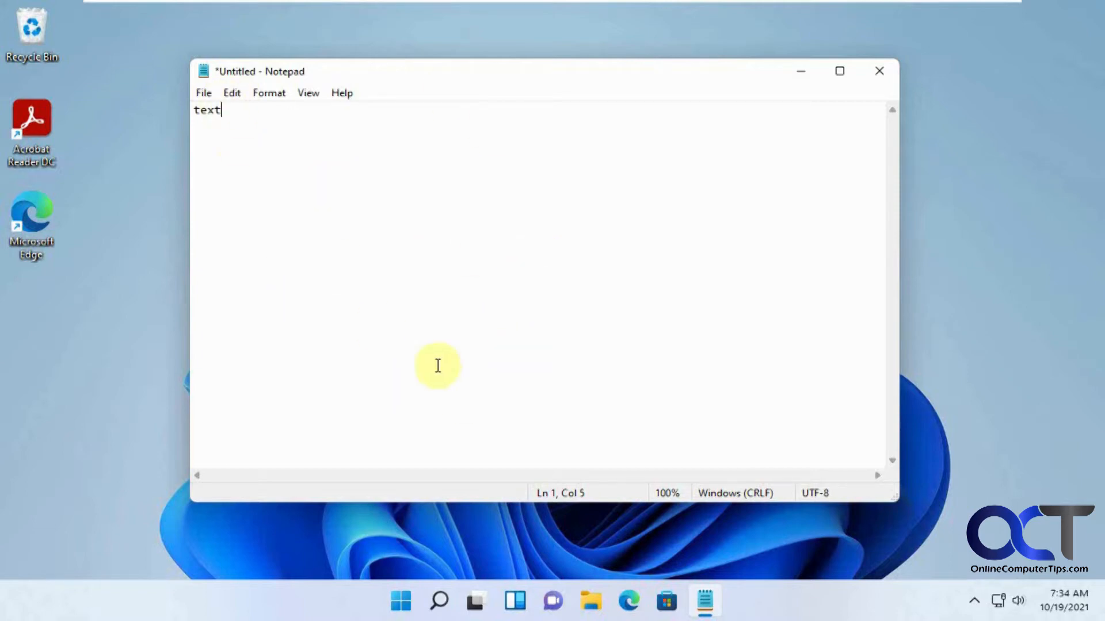
mouse_move(489, 365)
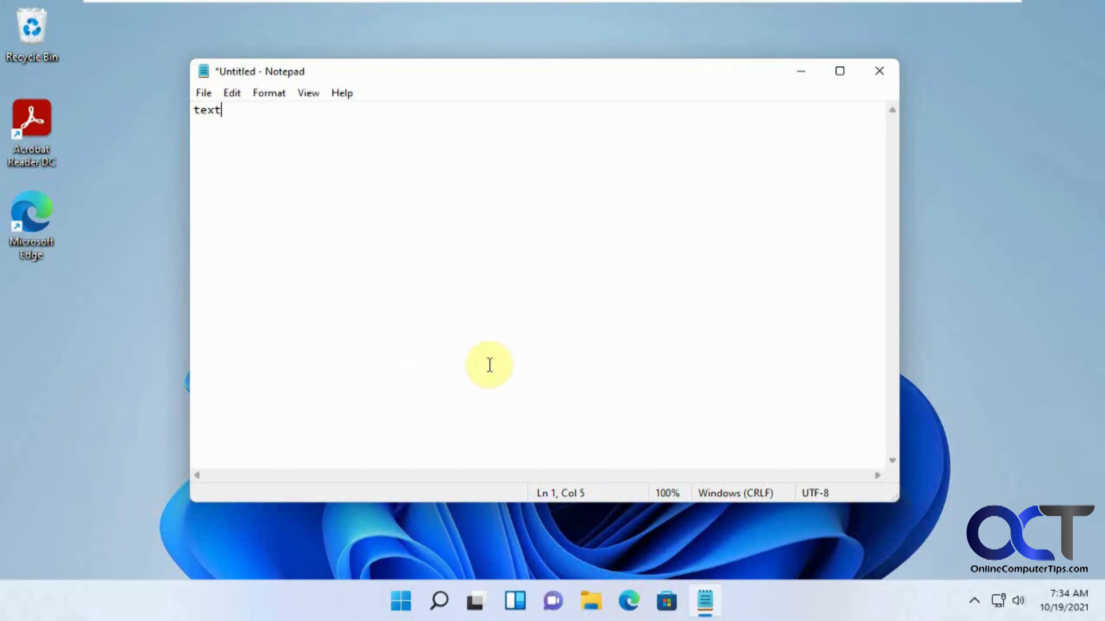
mouse_move(287, 175)
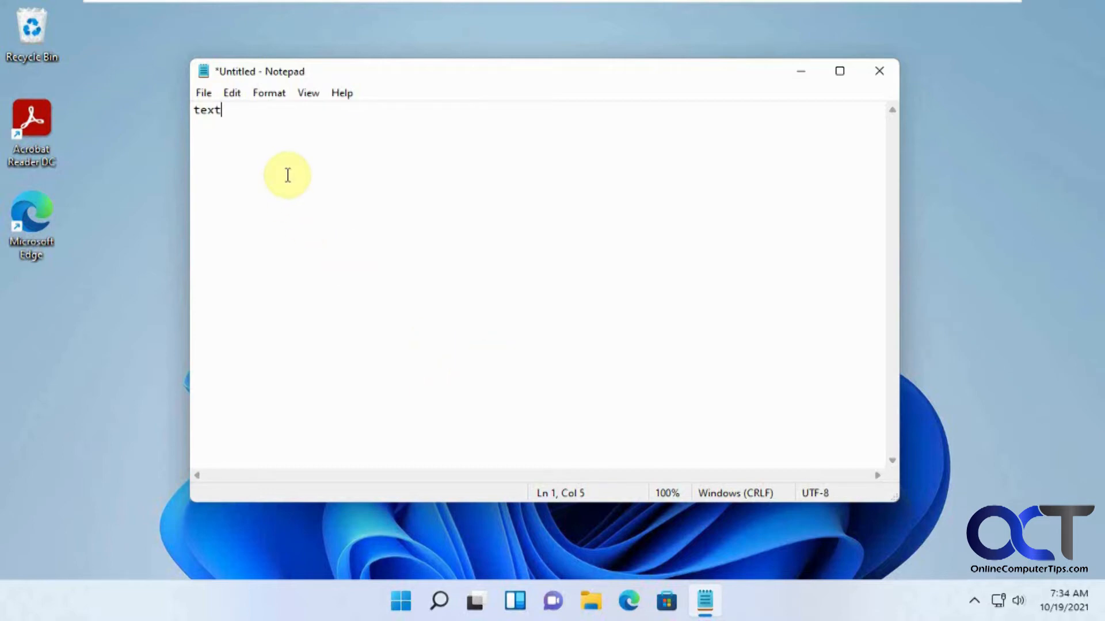
mouse_move(306, 198)
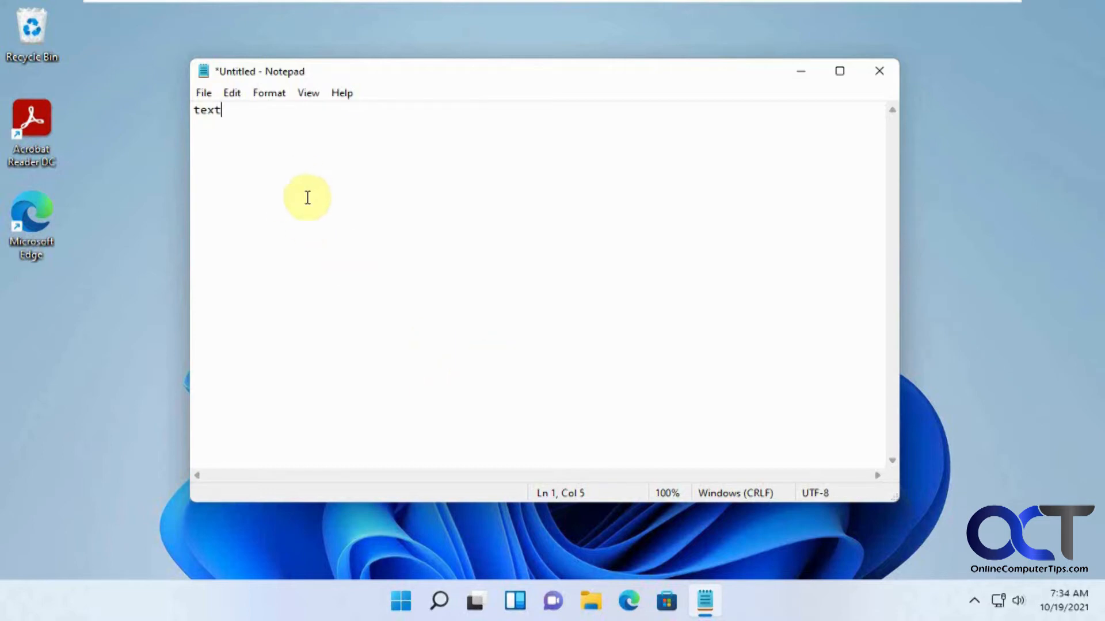
mouse_move(360, 248)
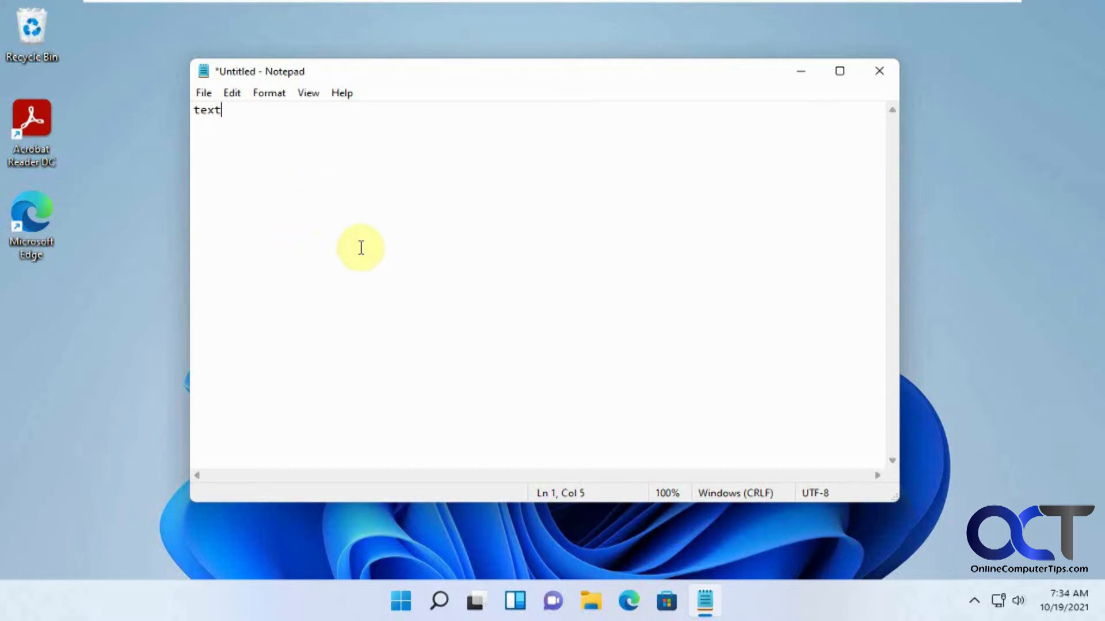
mouse_move(423, 163)
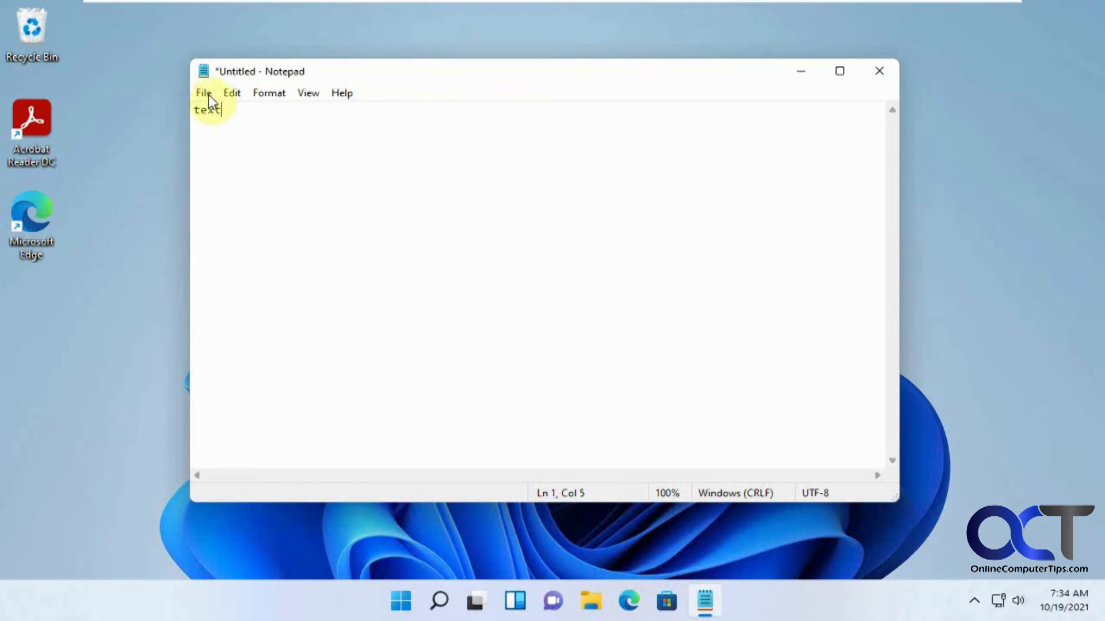
- Open Notepad's Print dialog from the File menu, then close it without printing
click(203, 93)
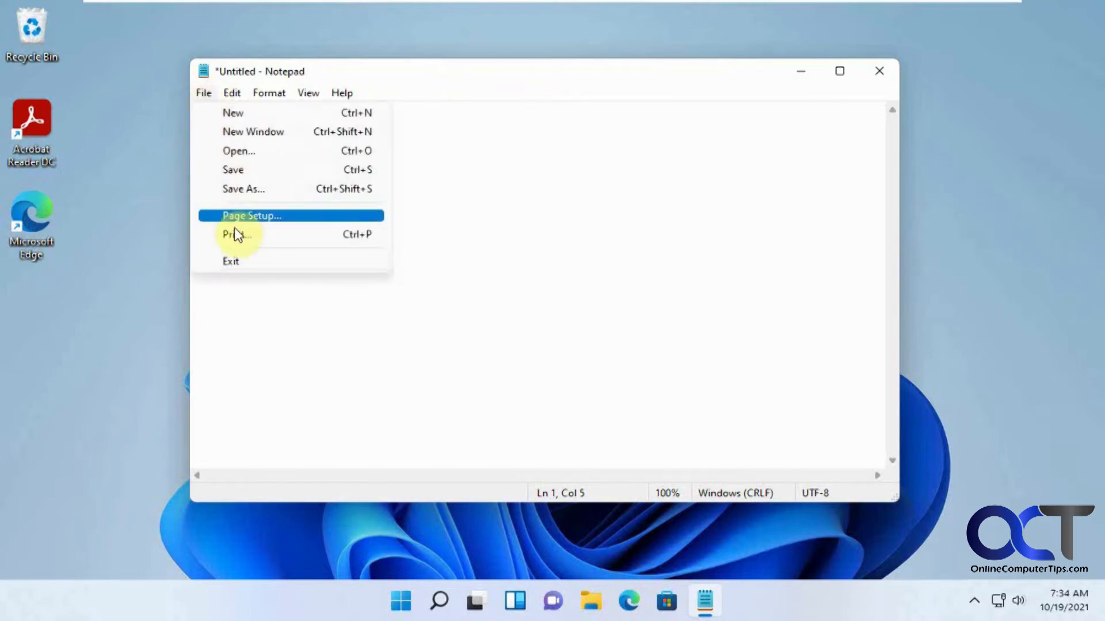
click(236, 234)
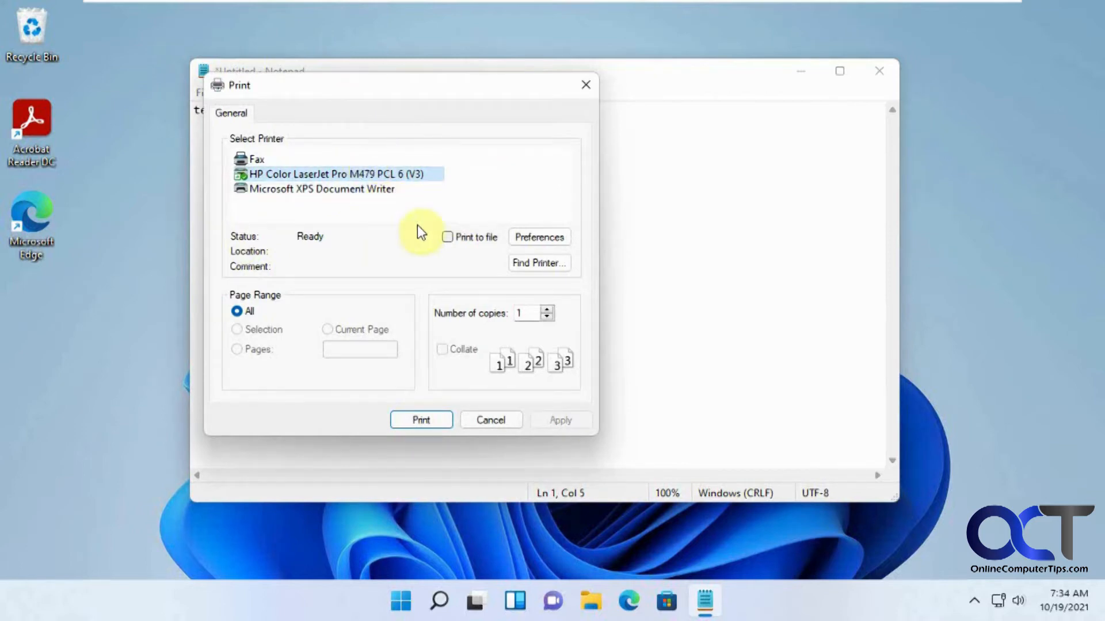
click(490, 420)
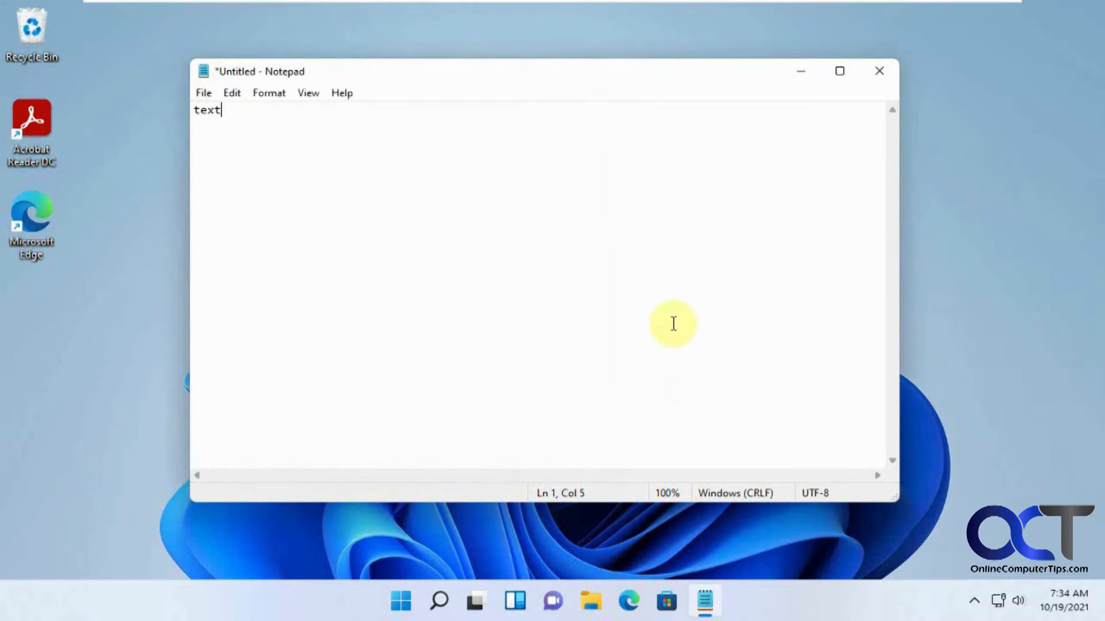
- Search 'optio' for Optional features and open More Windows features at the bottom
click(438, 601)
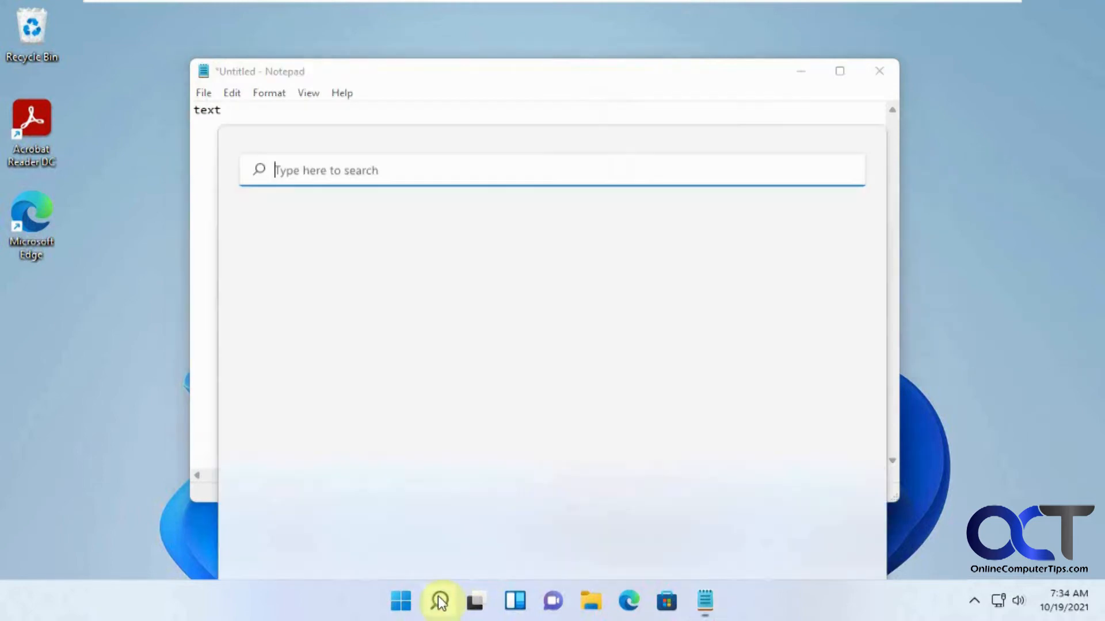
click(438, 600)
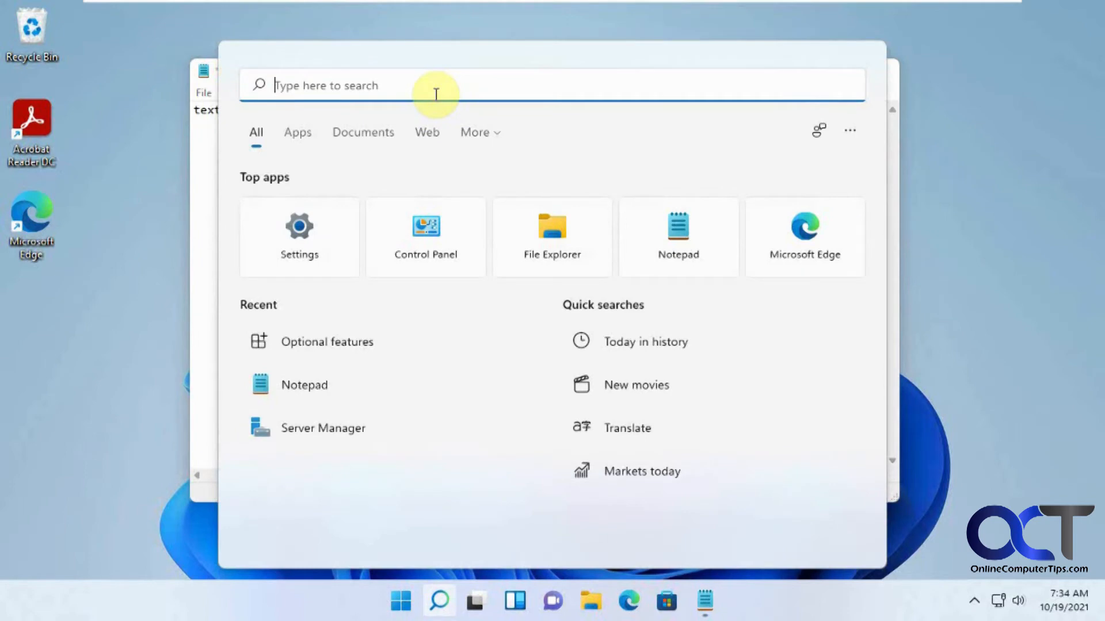
text(optio)
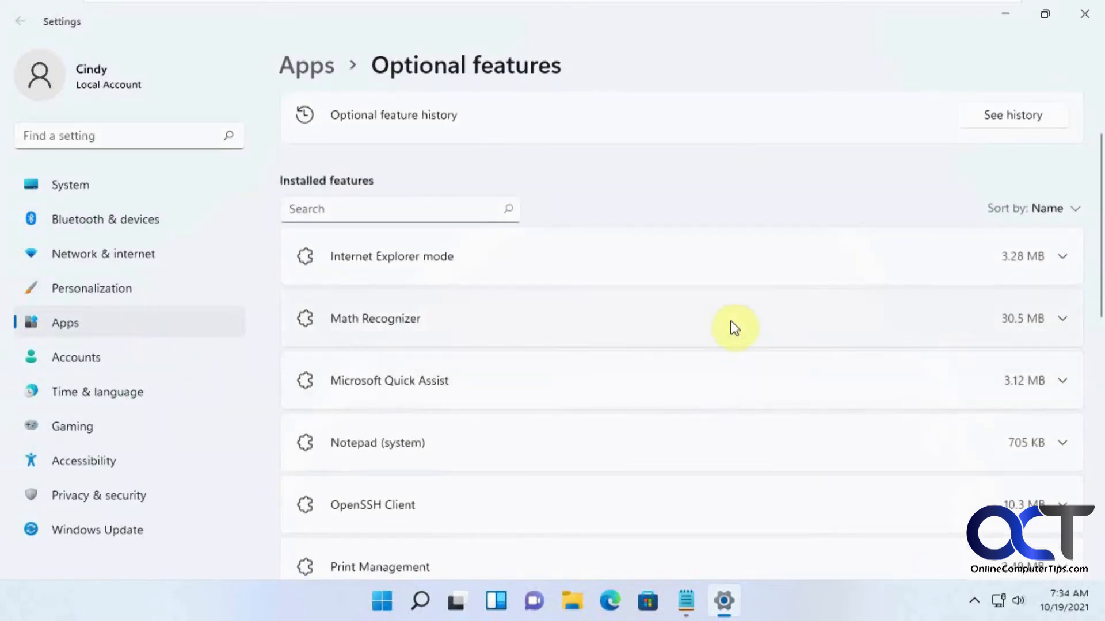
scroll(down, 3)
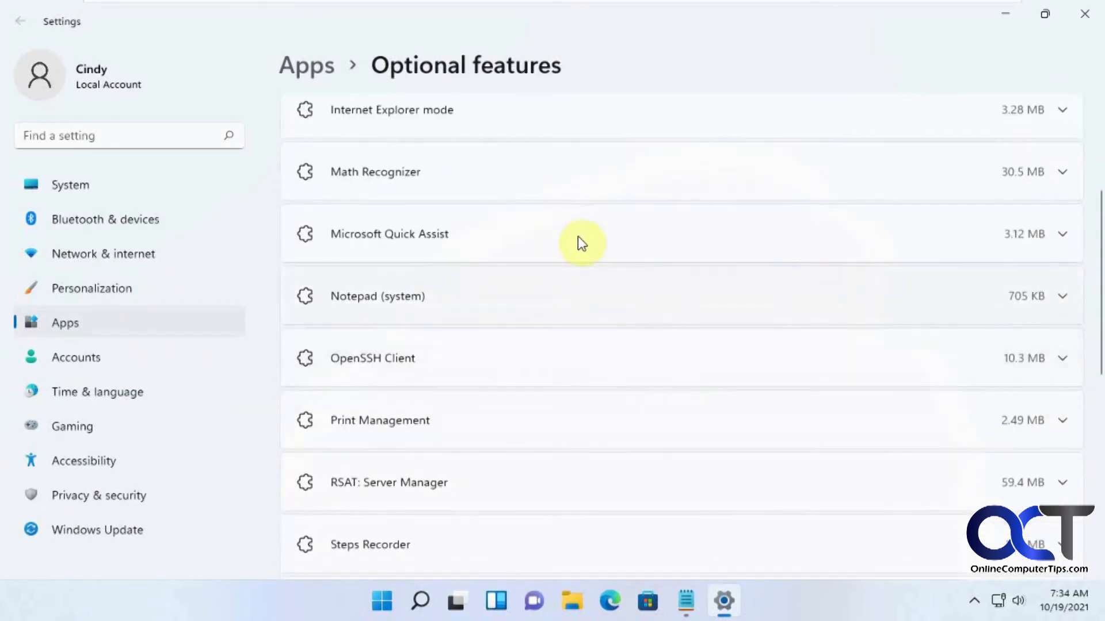
scroll(down, 3)
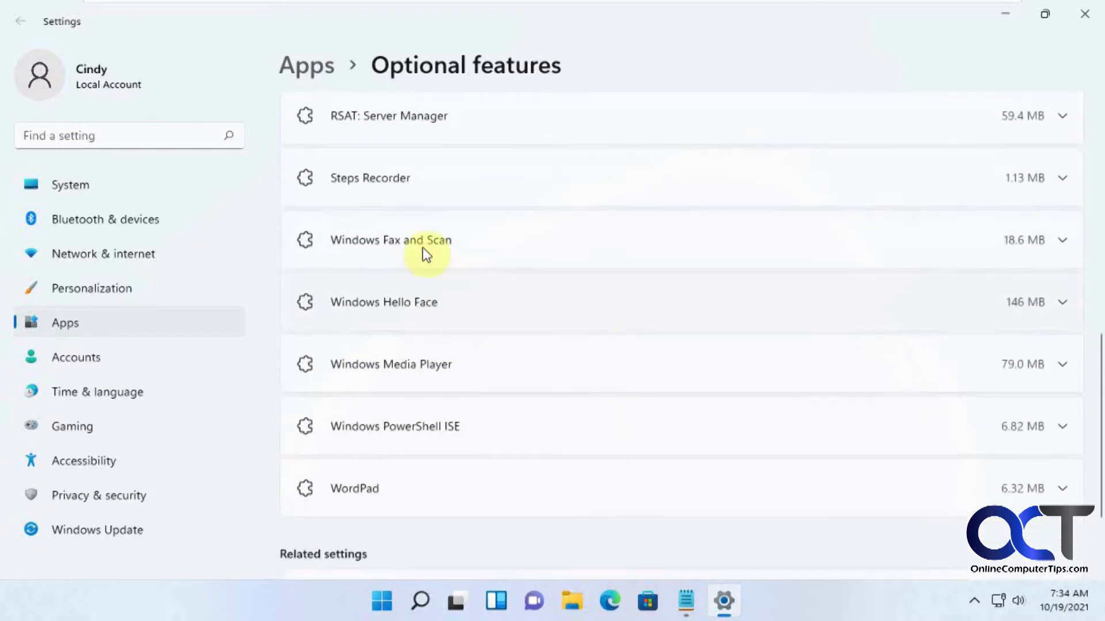
scroll(down, 3)
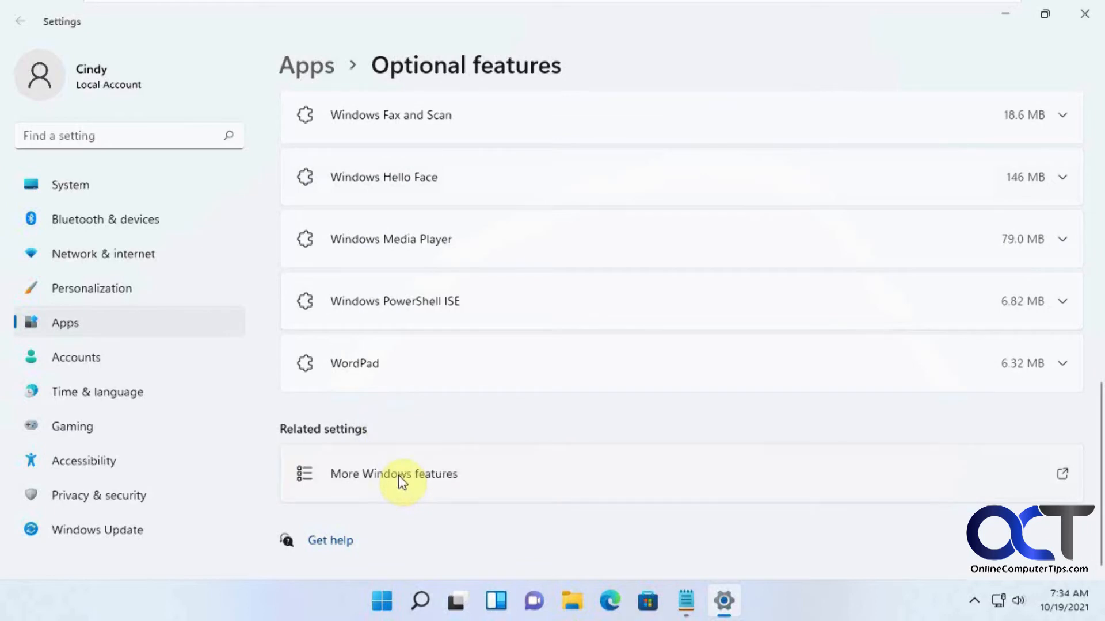
click(393, 473)
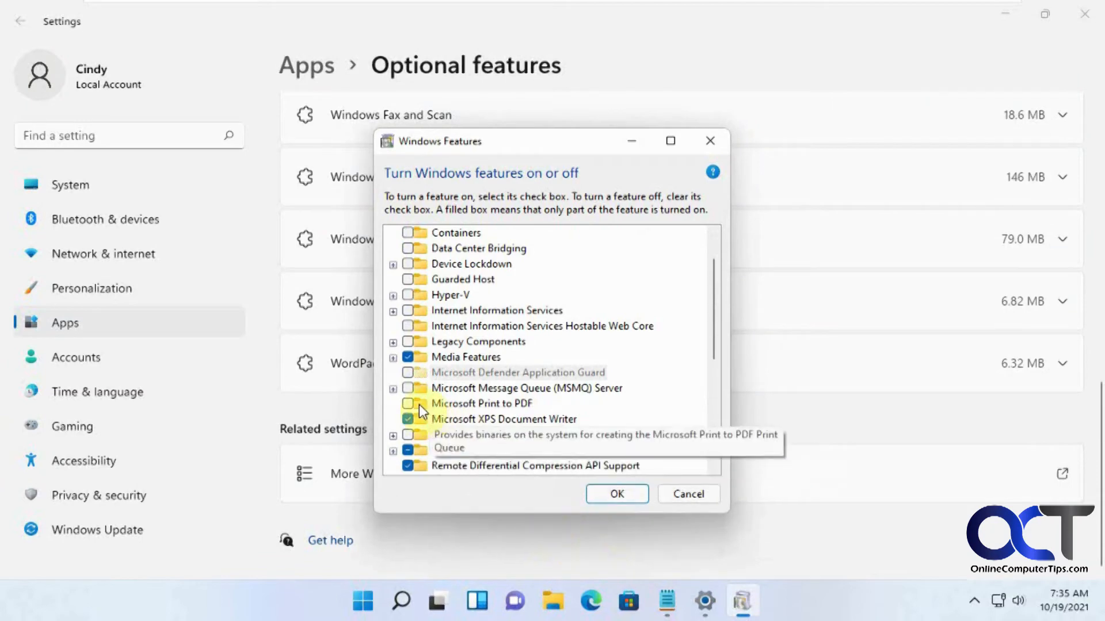
- Check Microsoft Print to PDF, confirm with OK, dismiss the completion notice, and close Settings
click(412, 404)
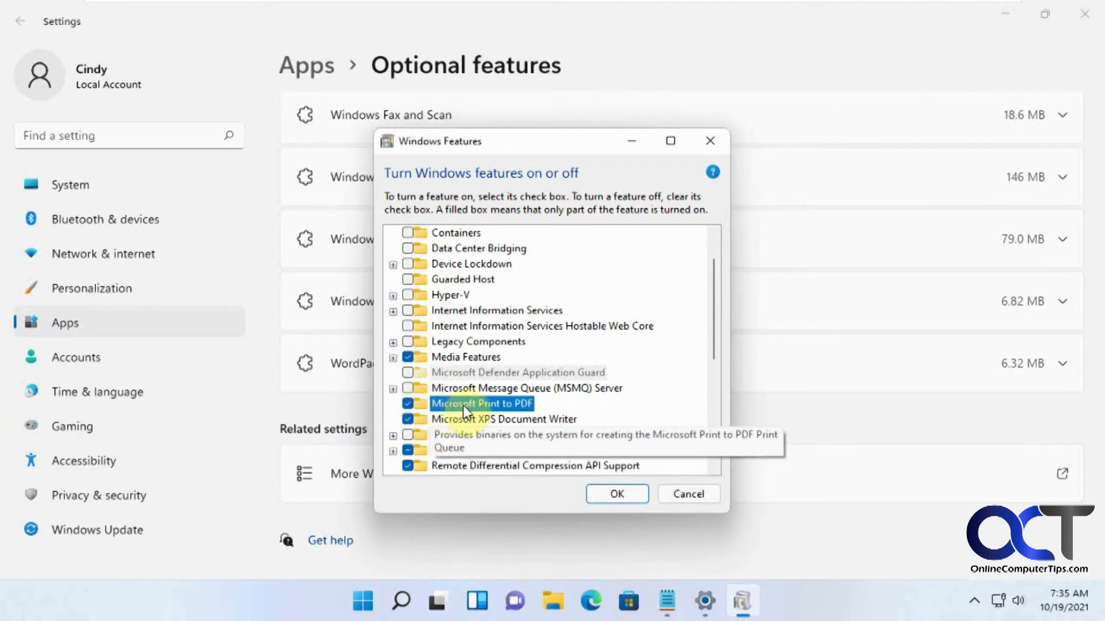
click(616, 493)
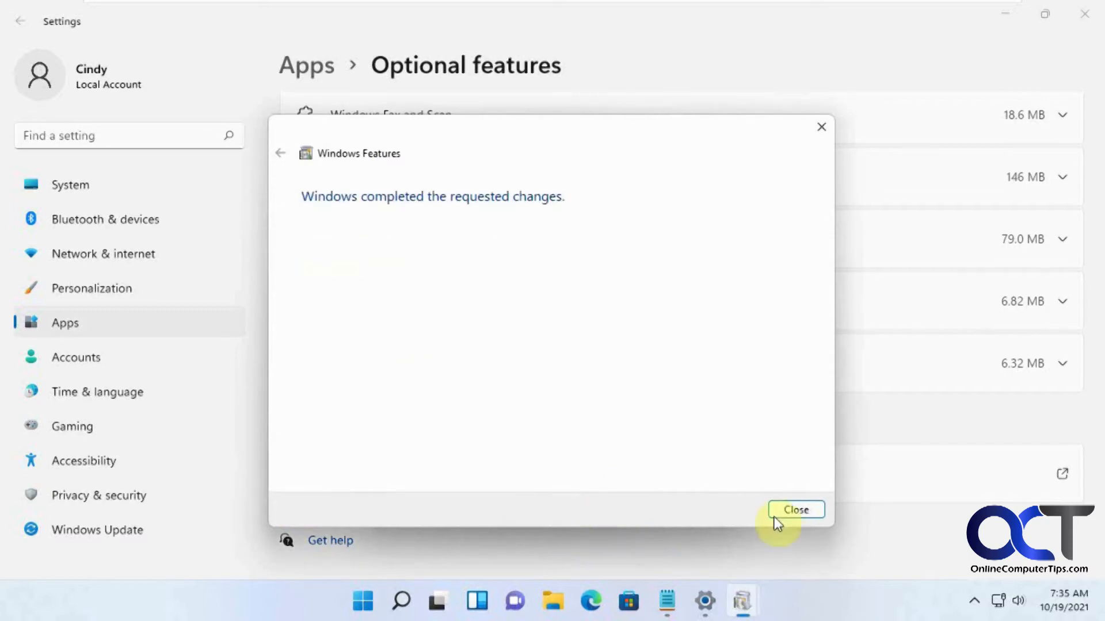
click(794, 509)
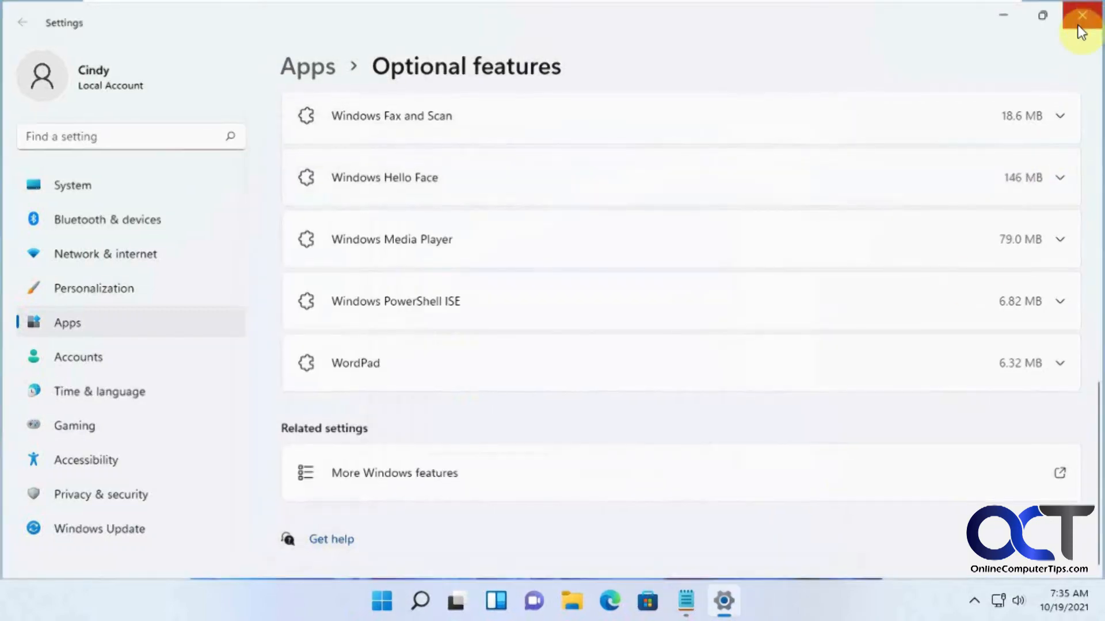
click(1082, 13)
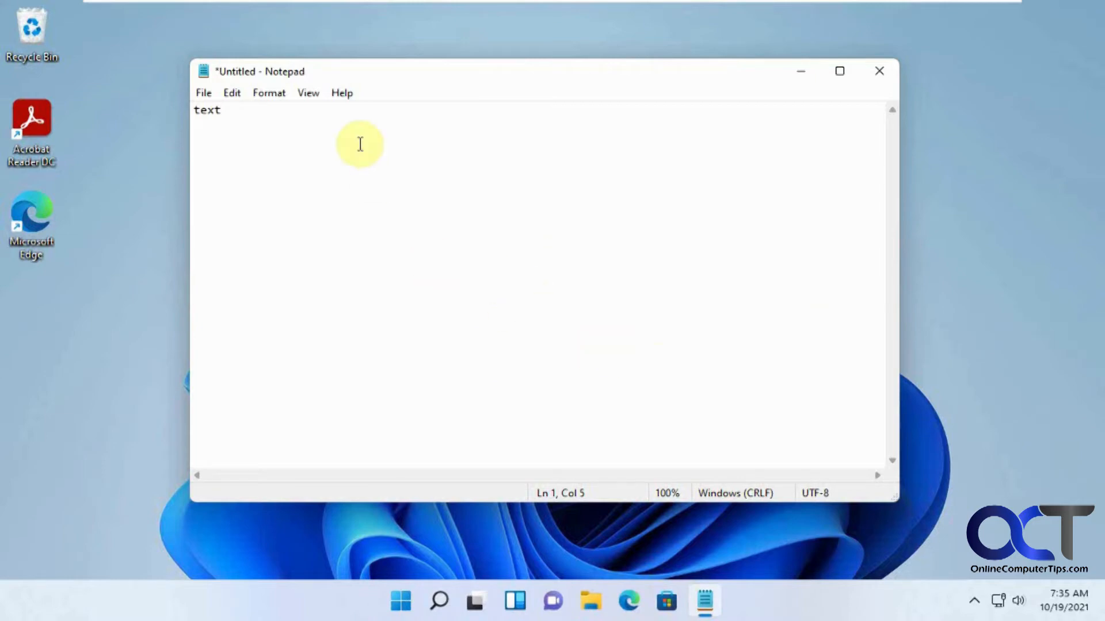
- Print the Notepad note with Microsoft Print to PDF as 'test' on the desktop
click(203, 92)
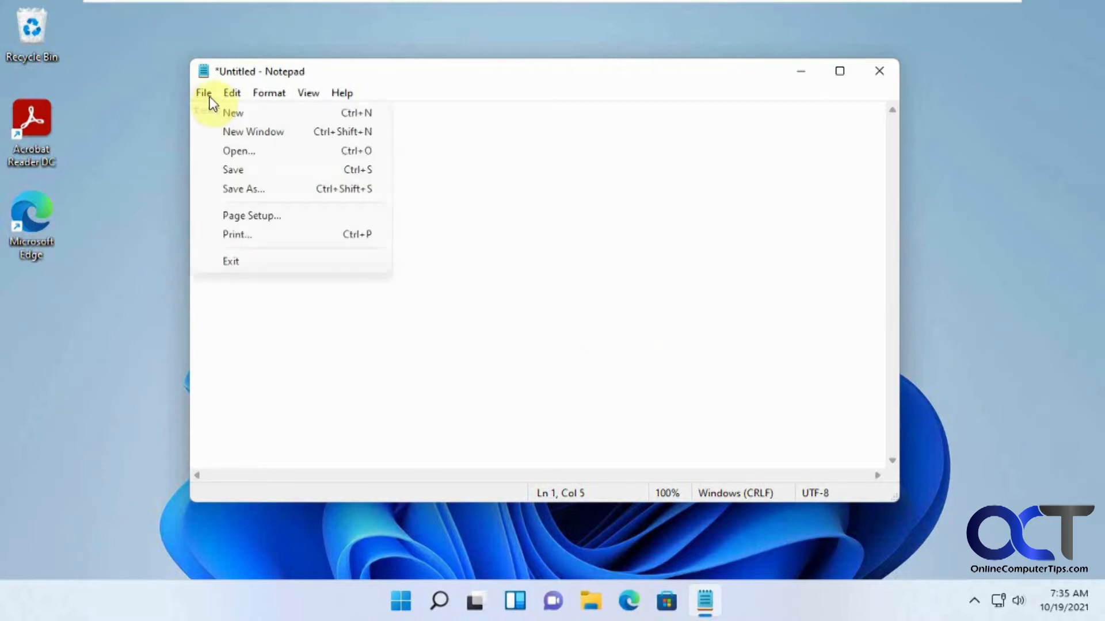
click(237, 234)
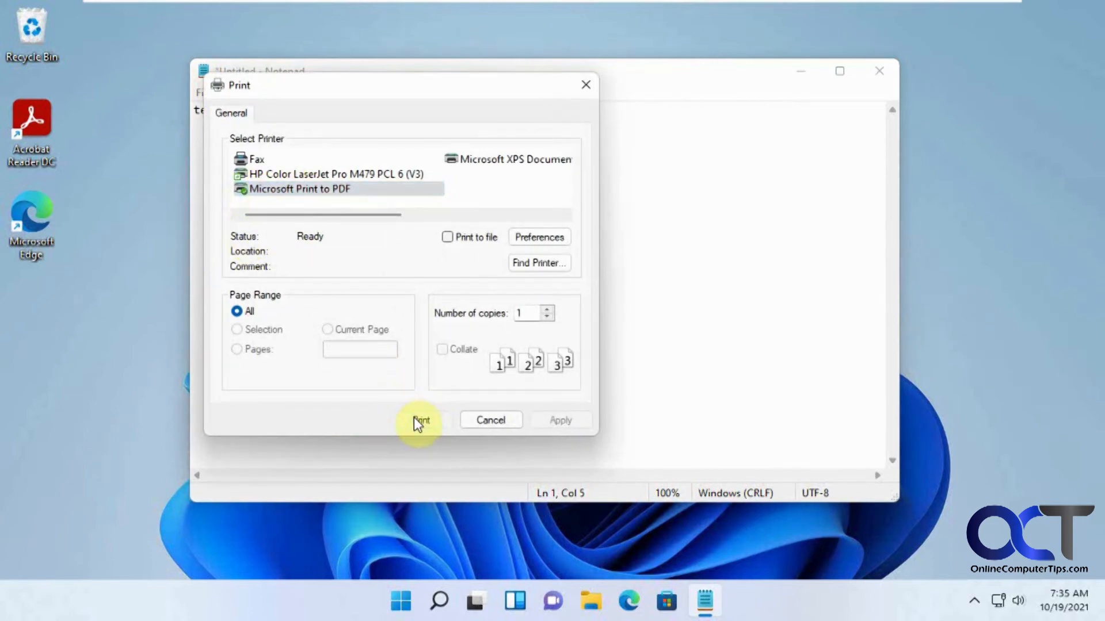
click(420, 420)
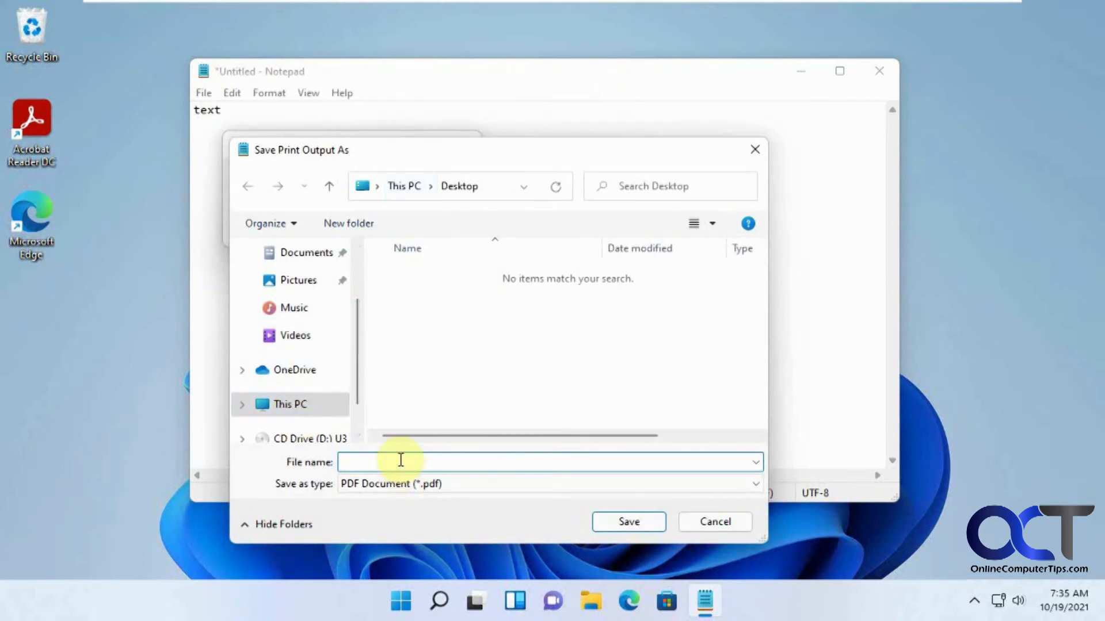
text(test)
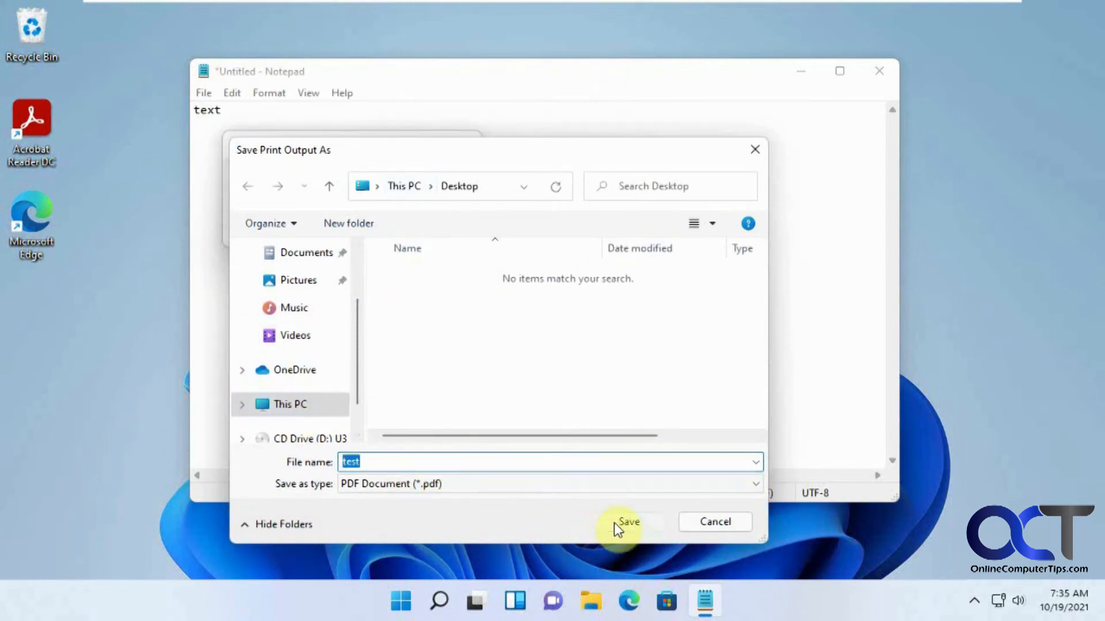
click(627, 521)
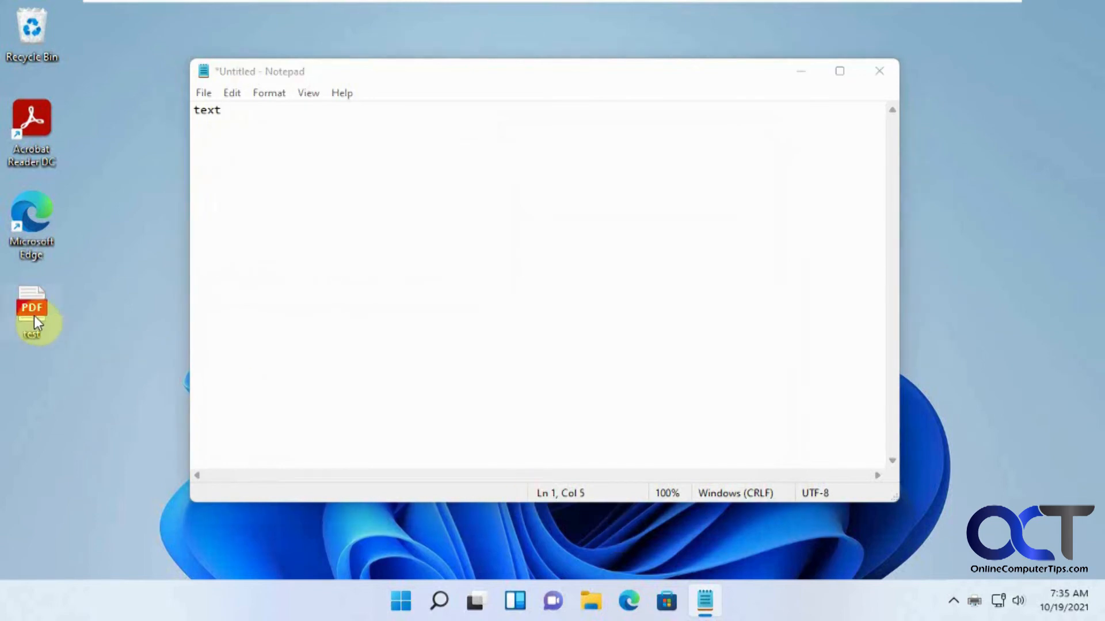
double_click(31, 314)
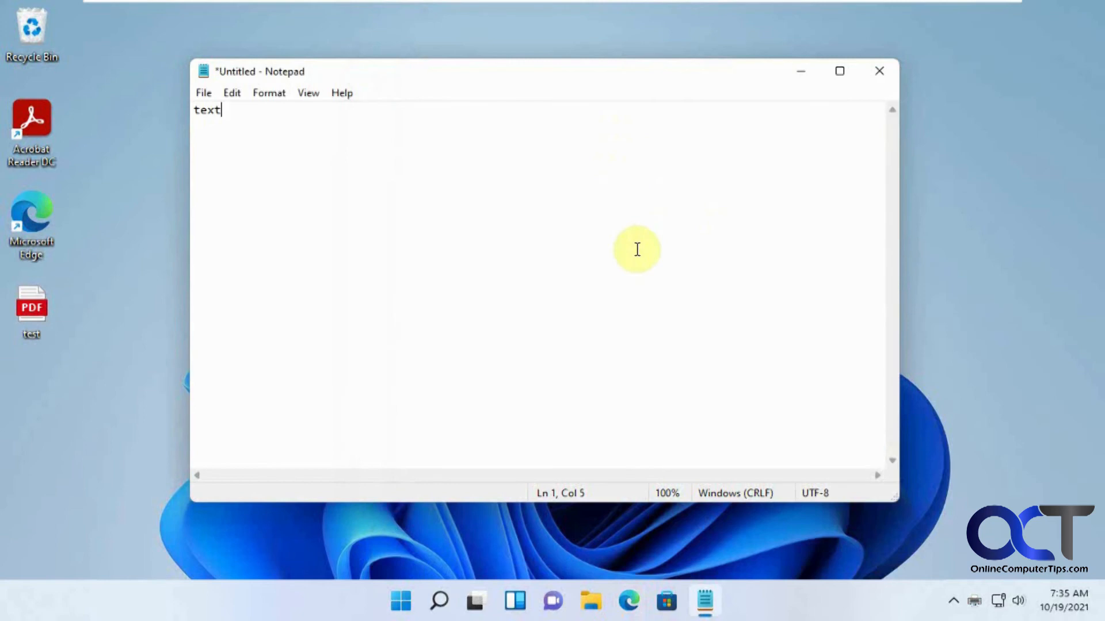
mouse_move(426, 168)
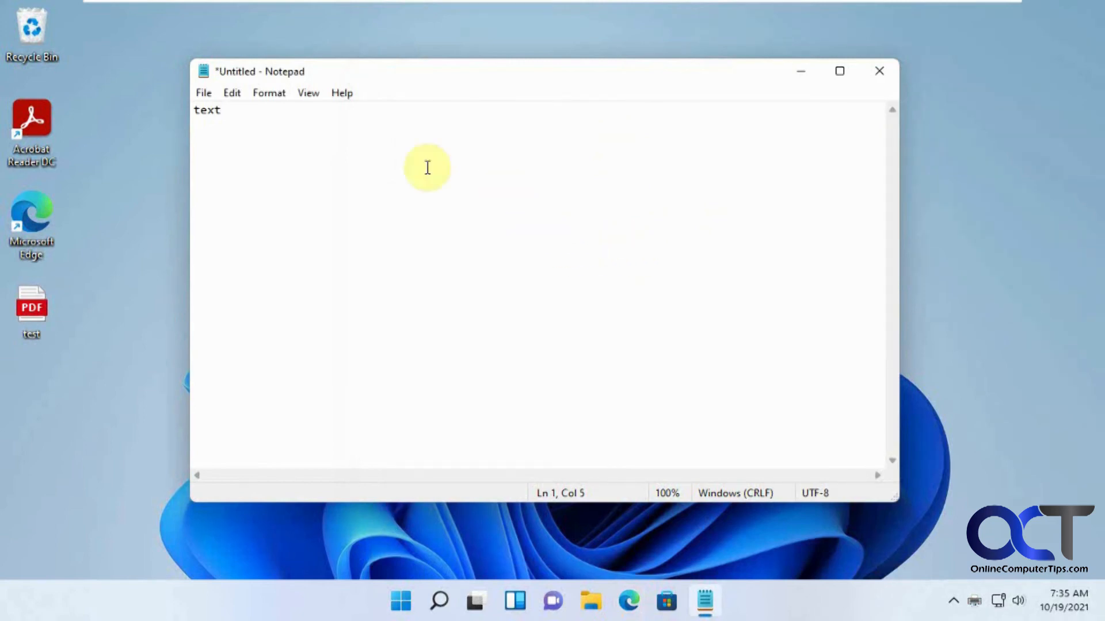
mouse_move(463, 456)
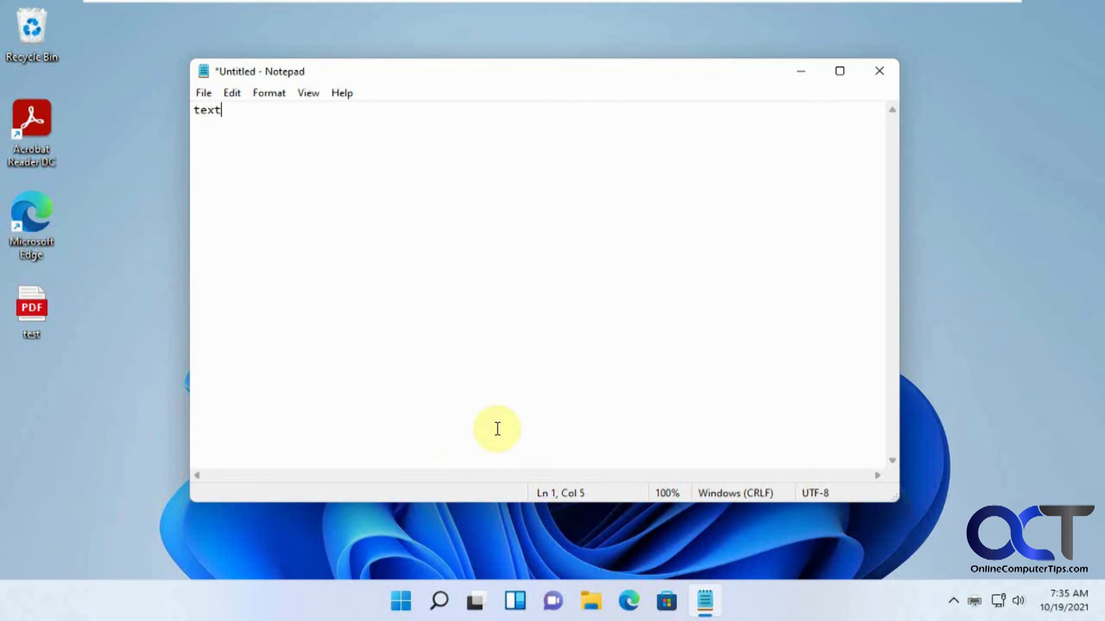
- Open Windows Features through Control Panel's Programs and Features to check Microsoft Print to PDF
click(438, 601)
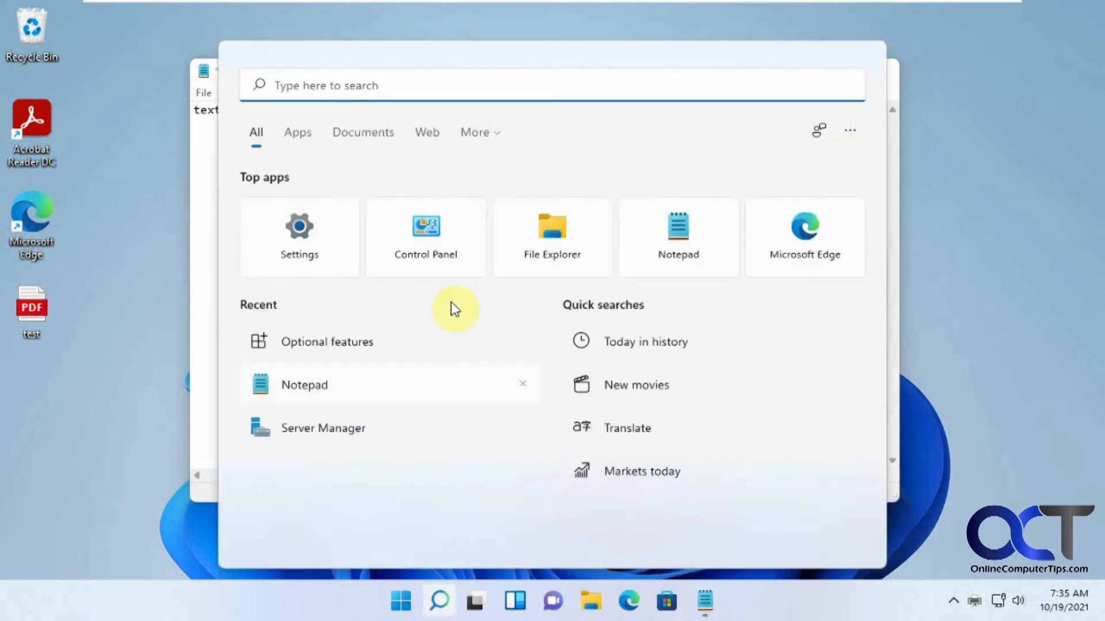
click(425, 237)
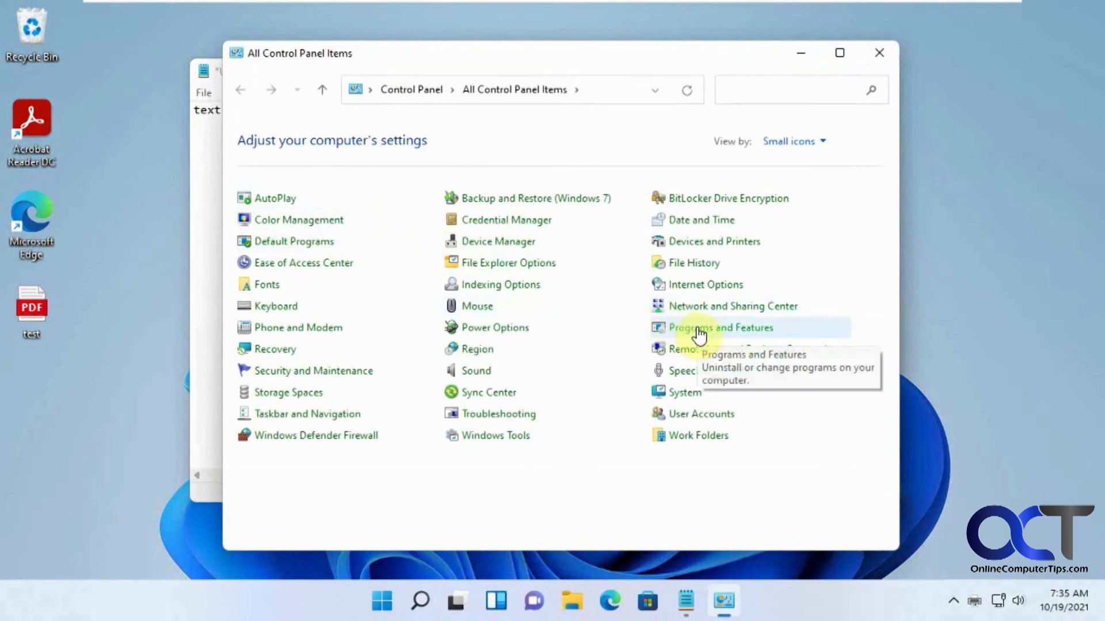
click(720, 327)
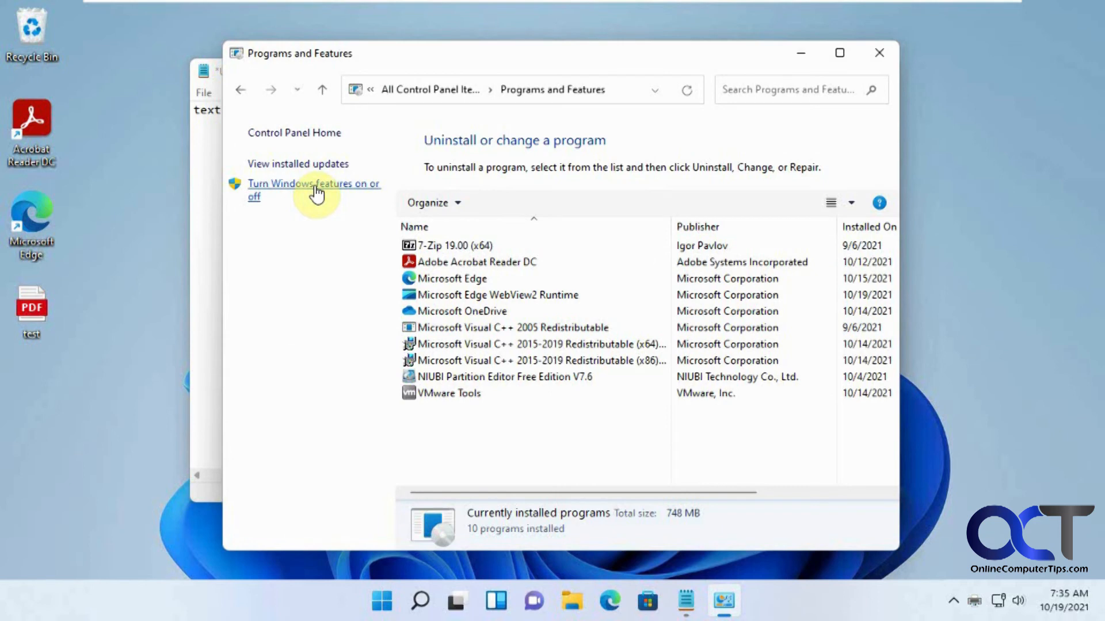
click(314, 188)
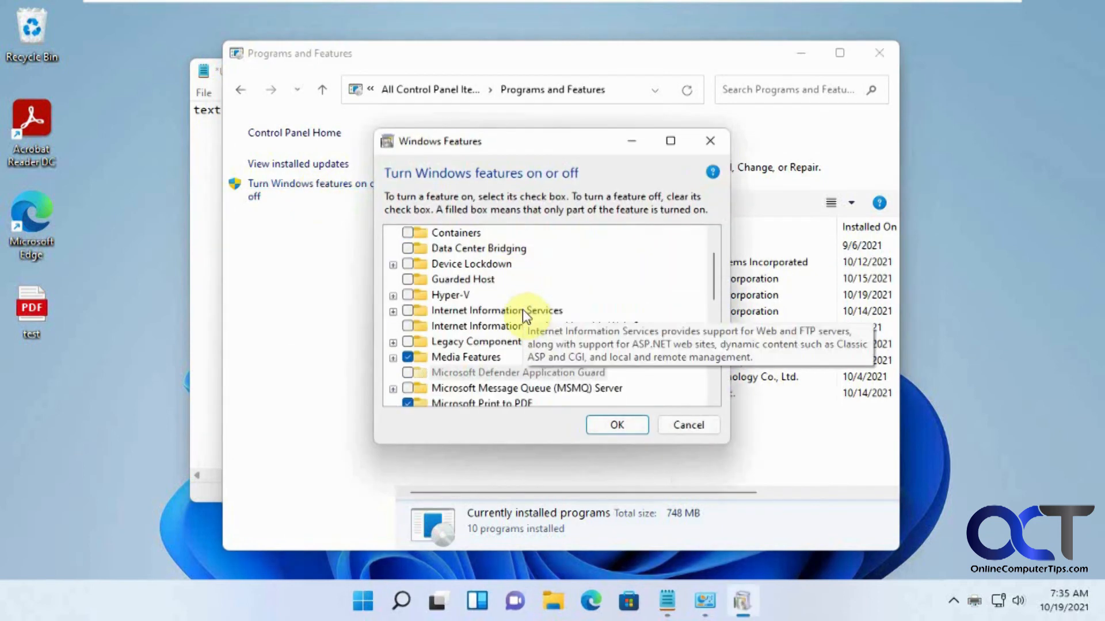